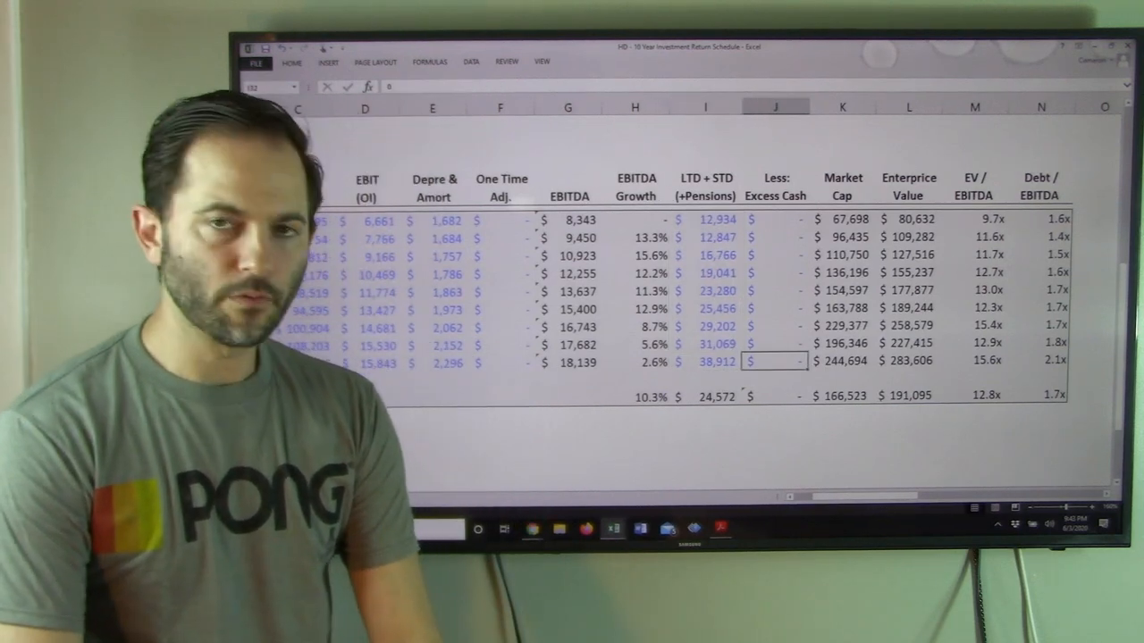
# - Inspect the market cap, enterprise value, 2020 EV/EBITDA multiple and EBITDA formulas
pyautogui.click(840, 360)
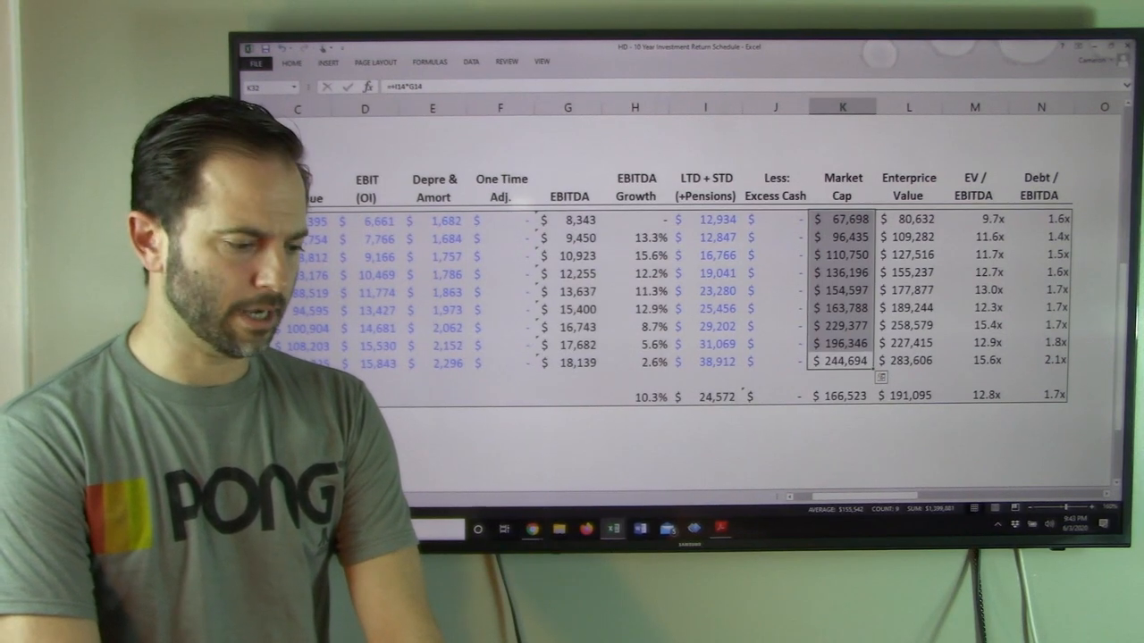
pyautogui.click(907, 360)
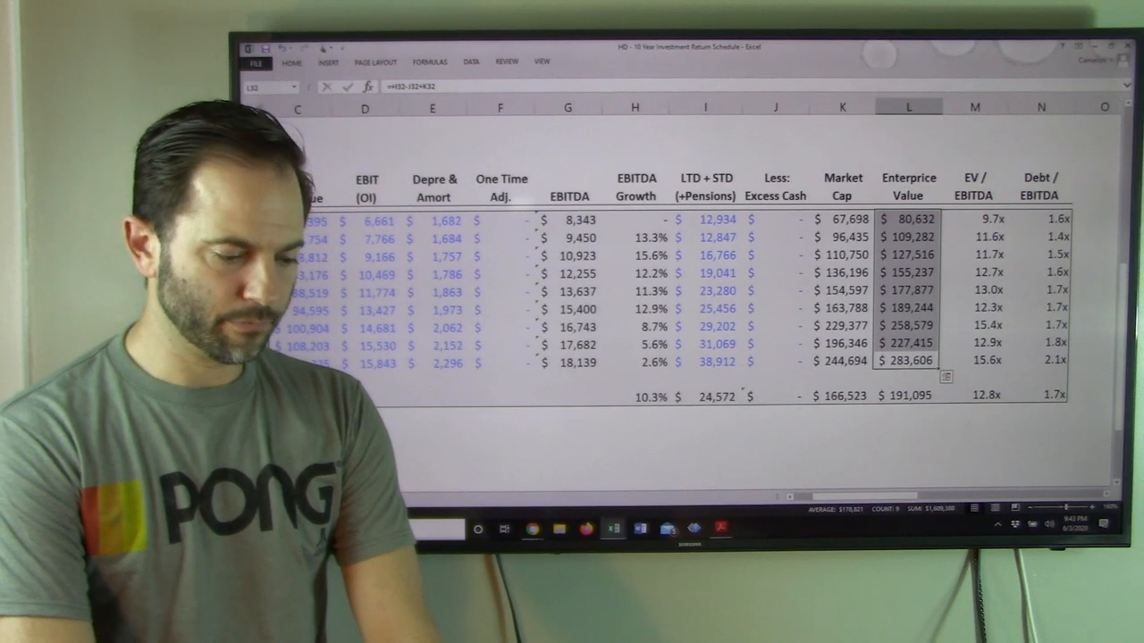
pyautogui.click(973, 360)
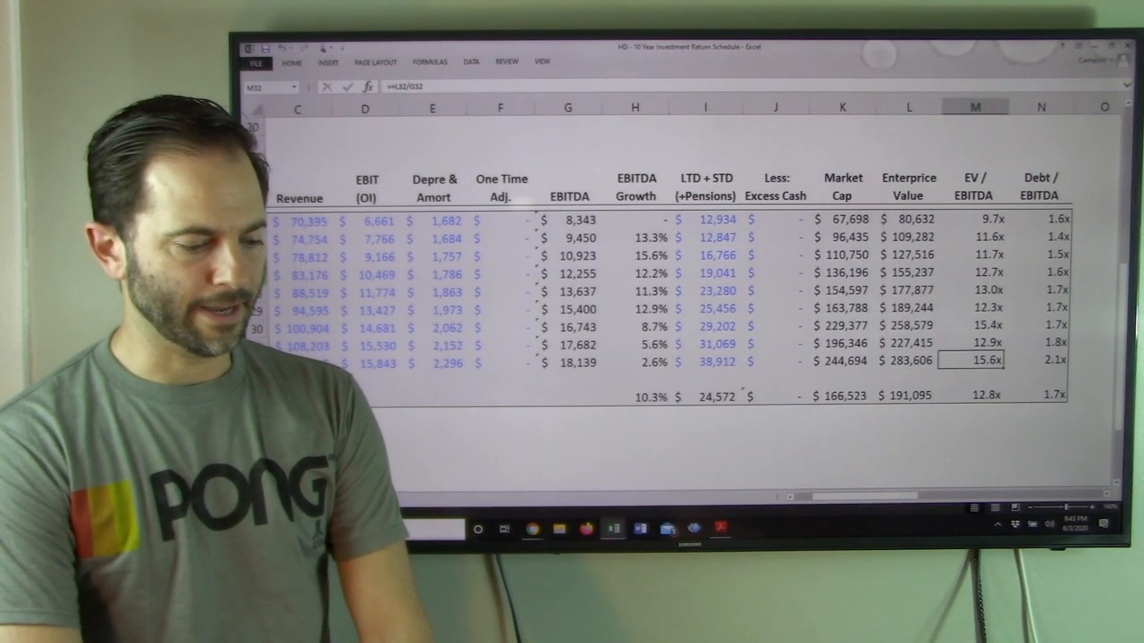
pyautogui.click(567, 362)
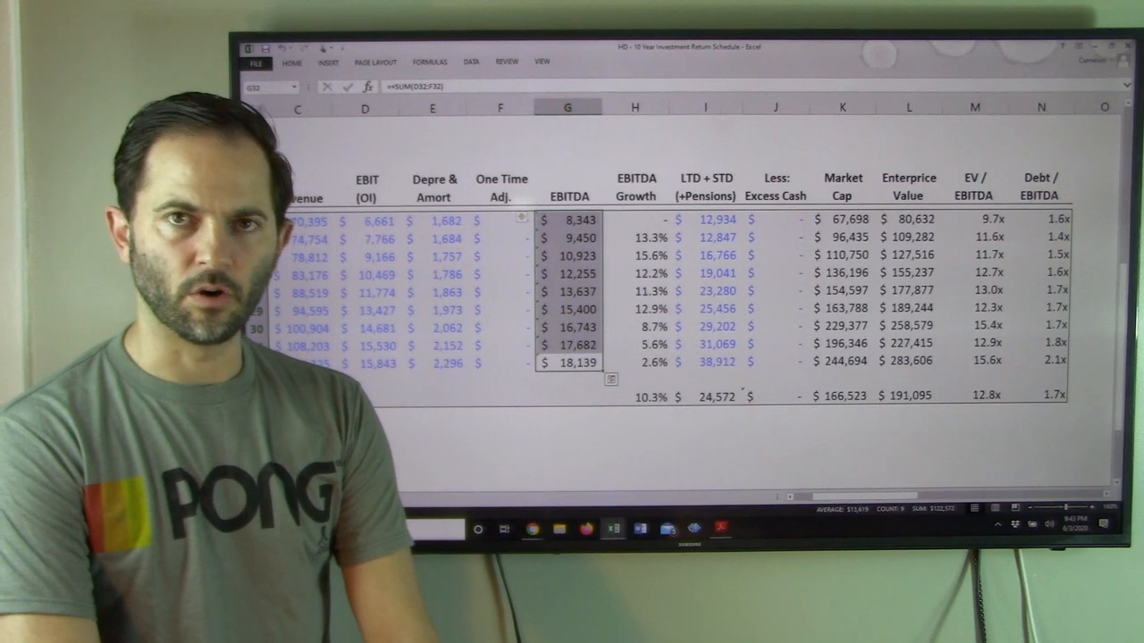
pyautogui.click(907, 361)
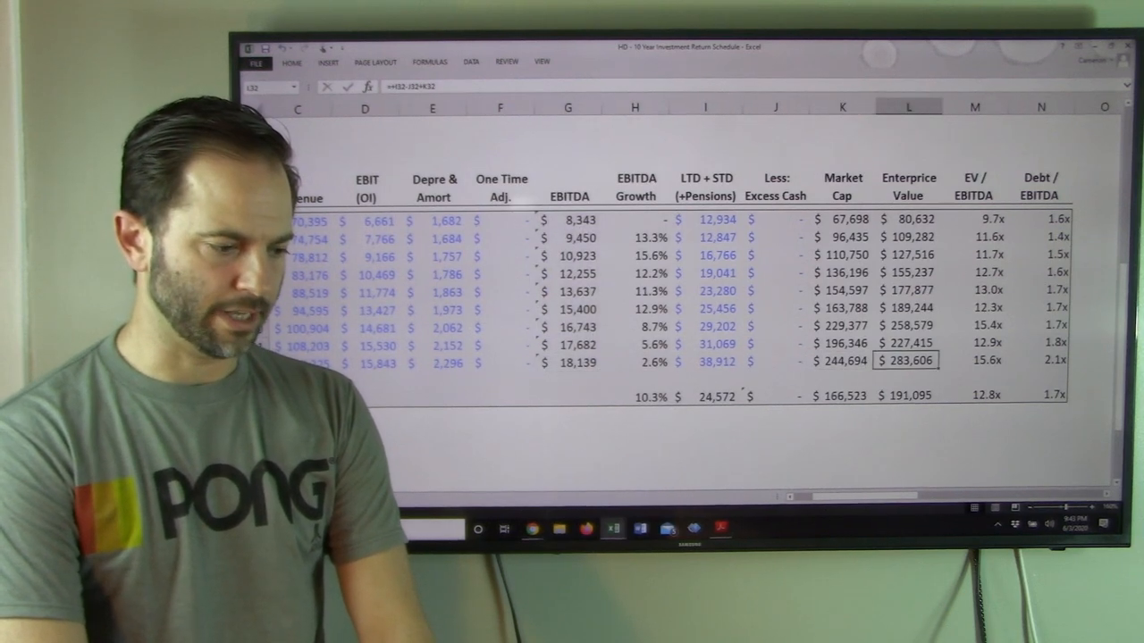
pyautogui.moveTo(908, 219); pyautogui.dragTo(908, 361)
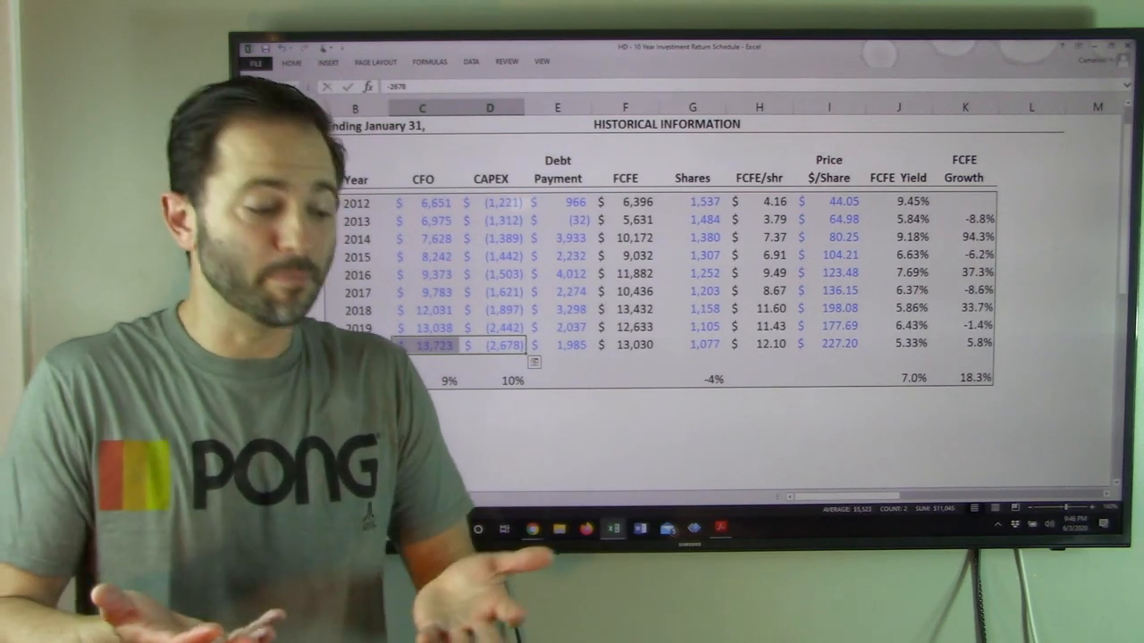
pyautogui.click(558, 345)
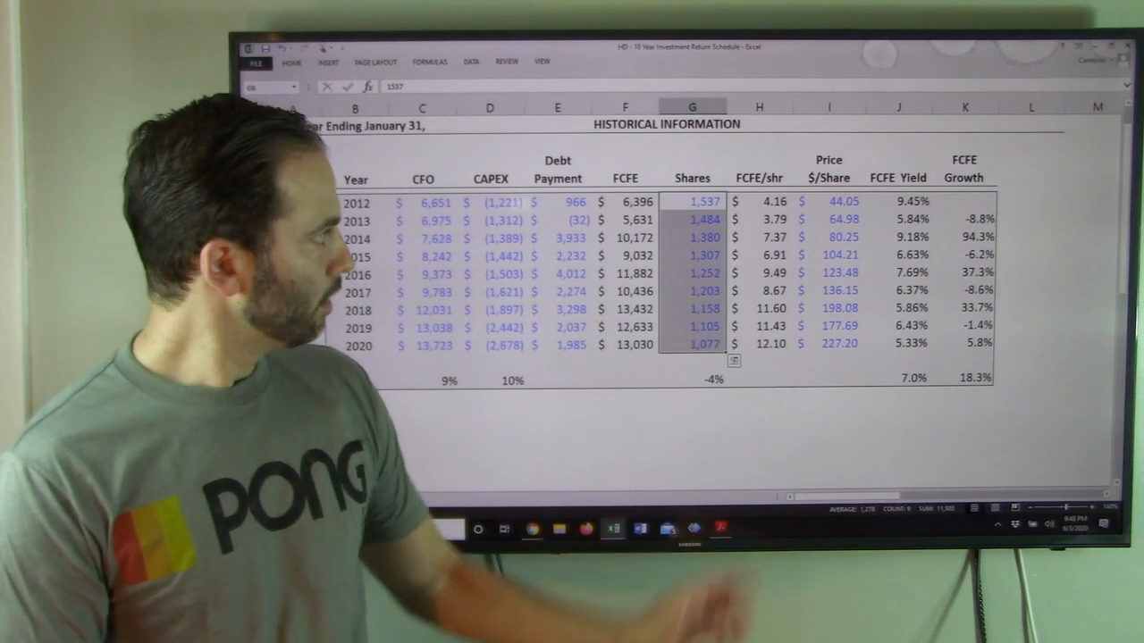
pyautogui.click(703, 237)
pyautogui.write('=G14/G6-1')
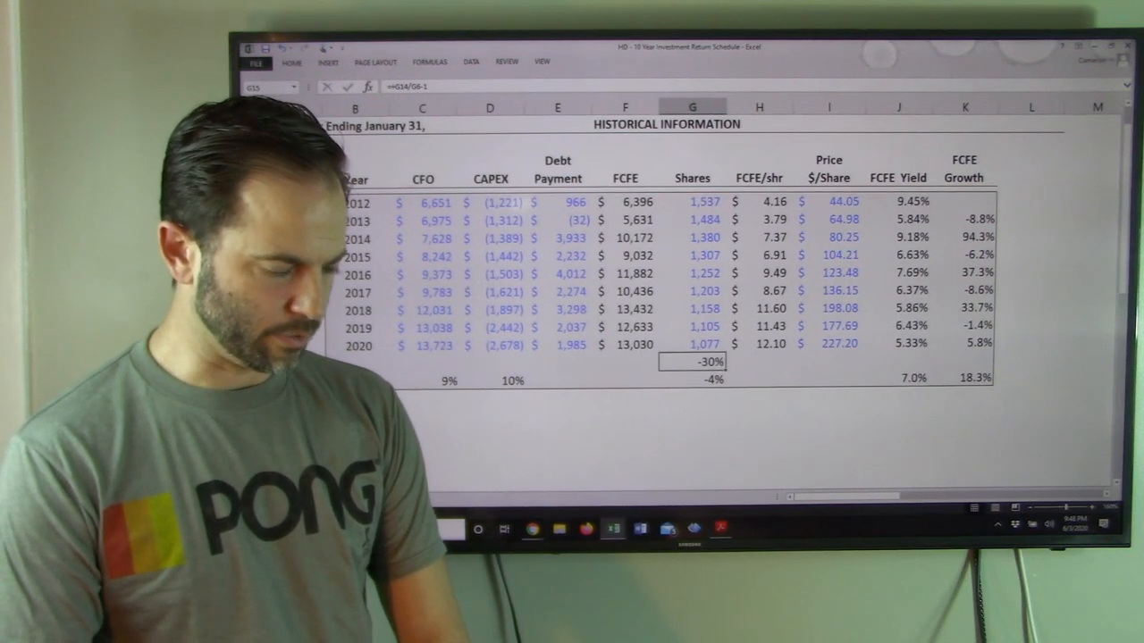
pyautogui.press('delete')
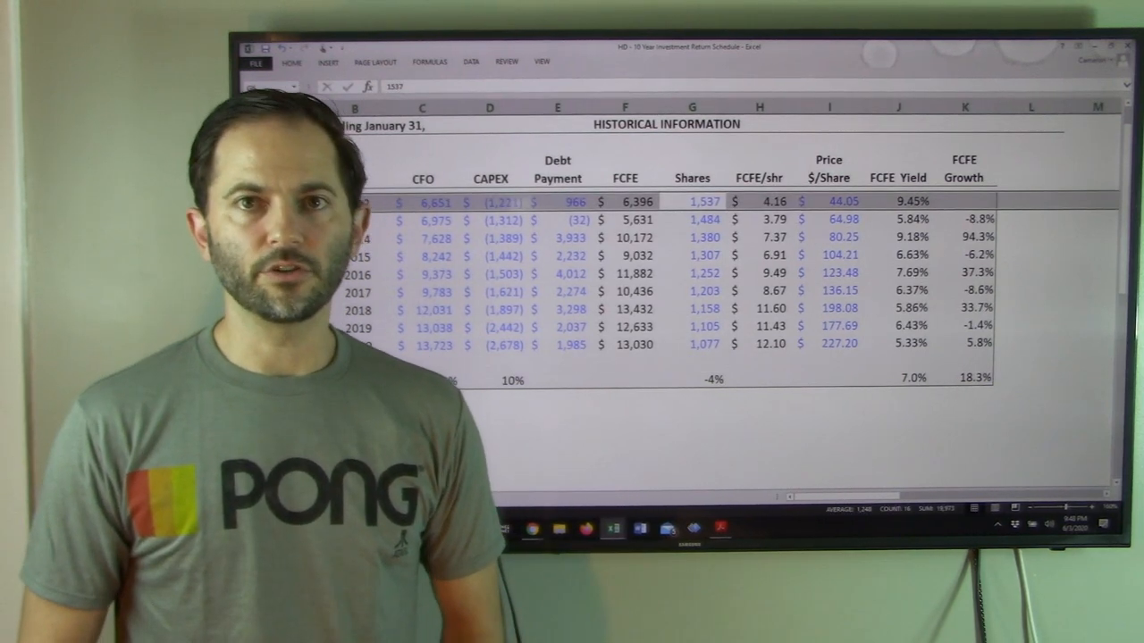
pyautogui.click(703, 343)
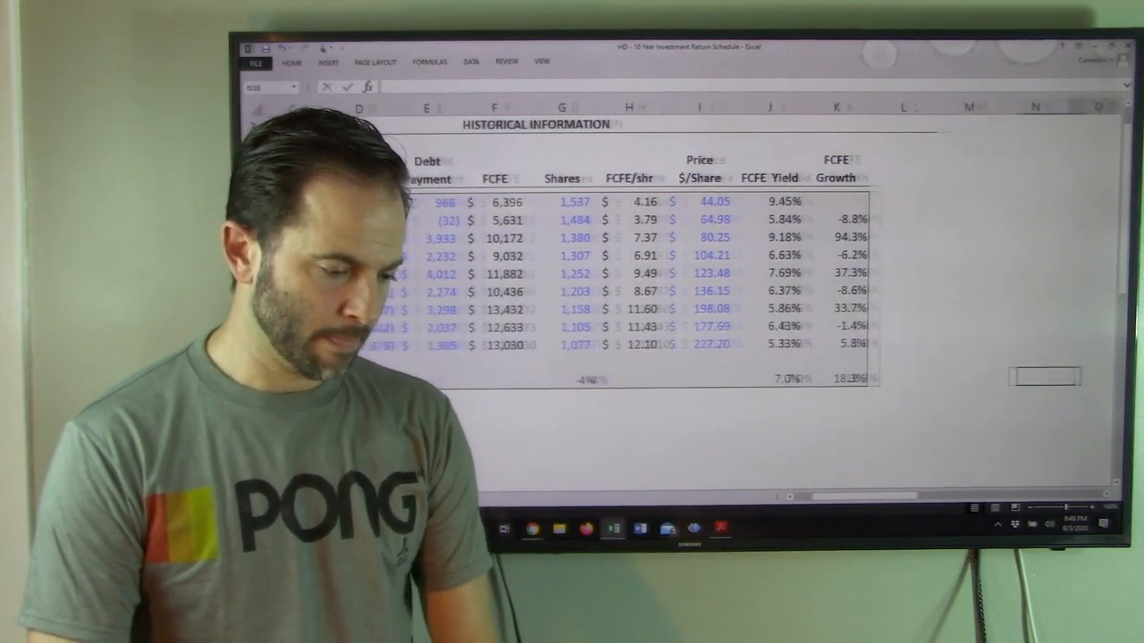
pyautogui.hscroll(3)
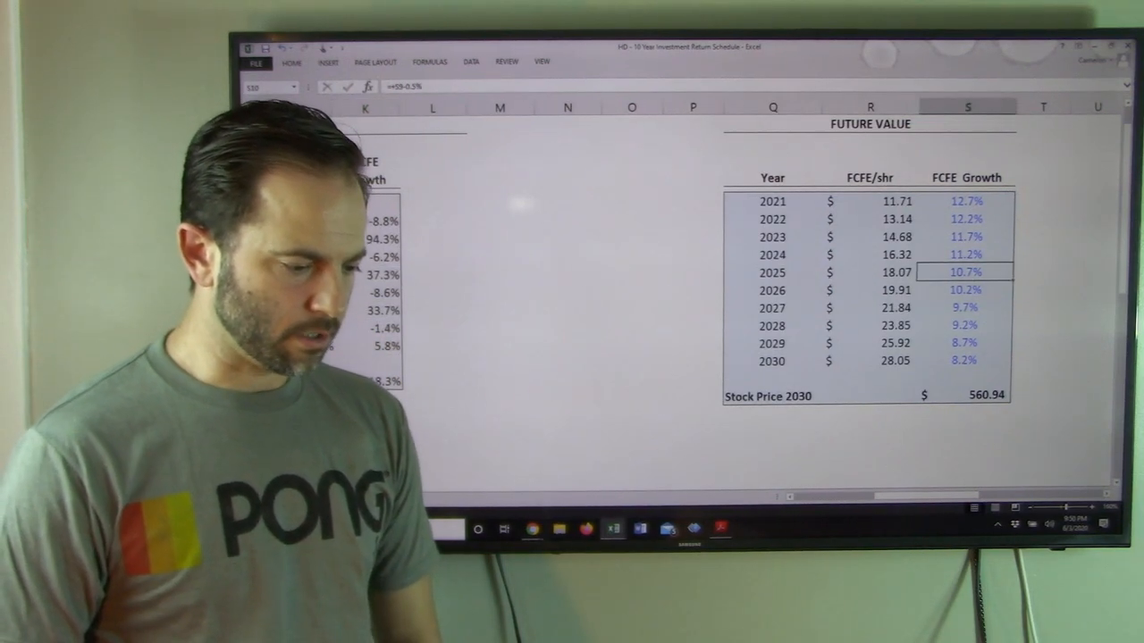
pyautogui.moveTo(965, 200); pyautogui.dragTo(965, 360)
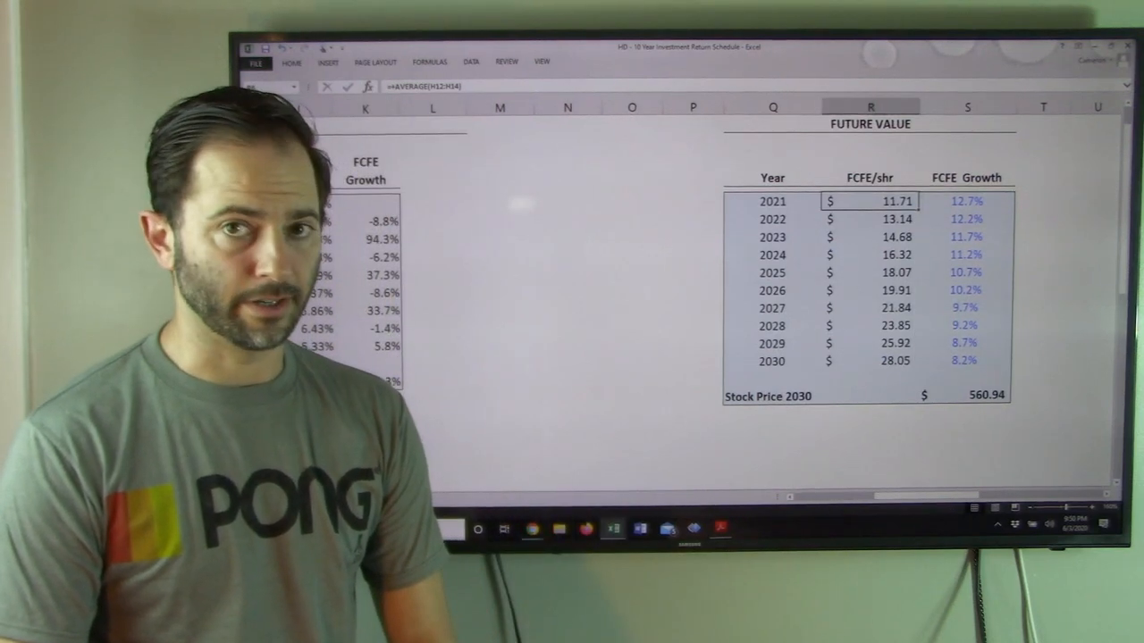
pyautogui.click(963, 395)
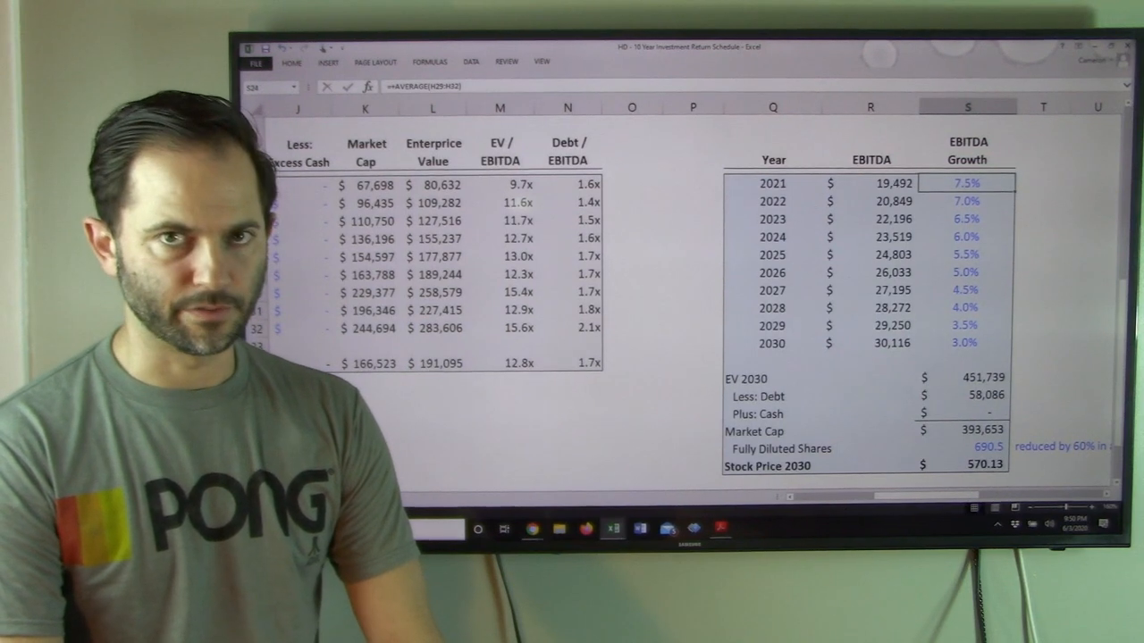
pyautogui.moveTo(967, 184); pyautogui.dragTo(967, 343)
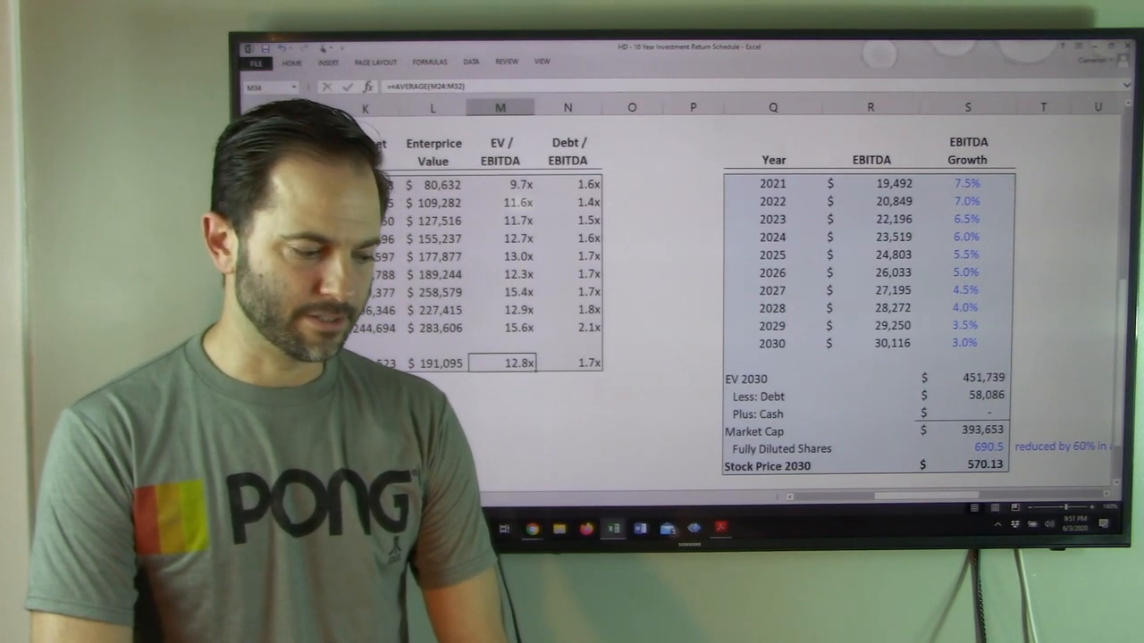
pyautogui.click(501, 328)
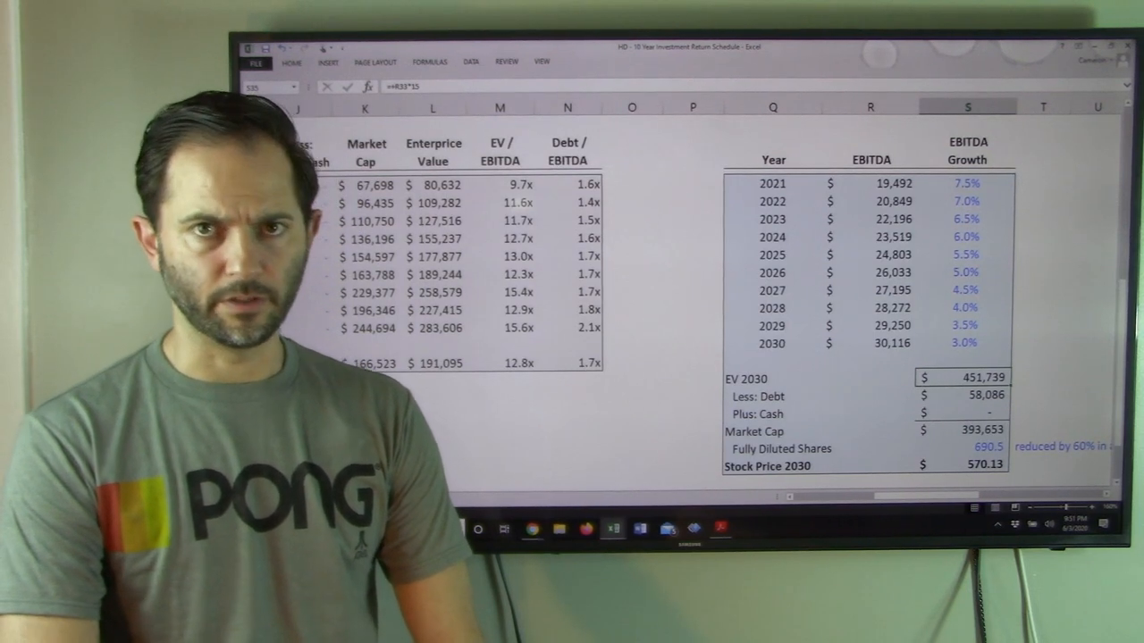
pyautogui.click(961, 396)
pyautogui.write('=+S38/S39')
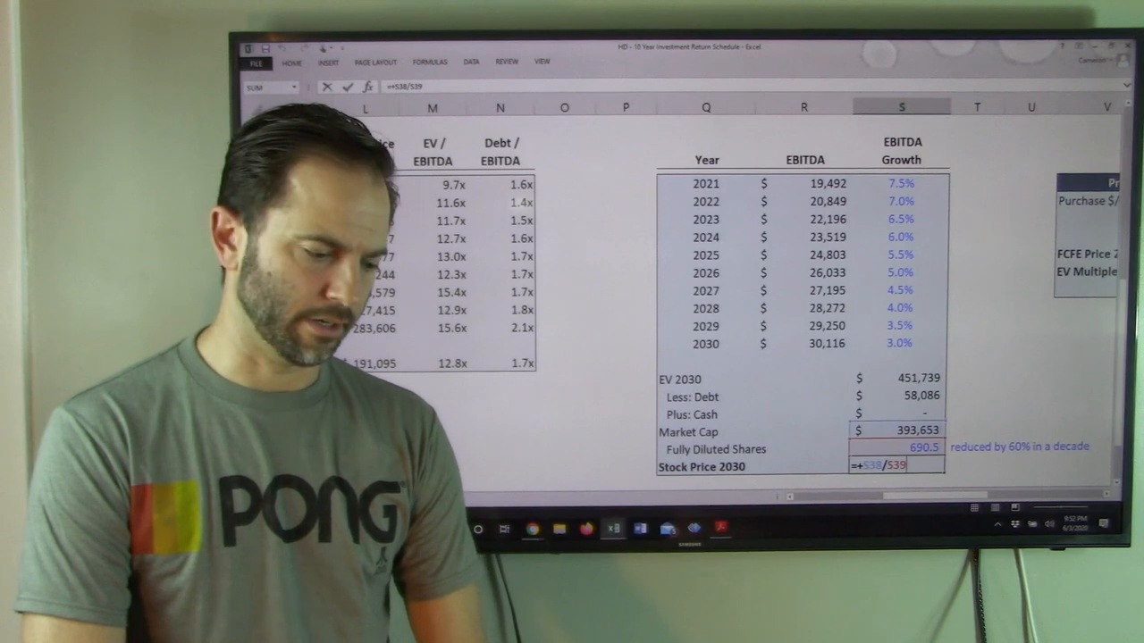
pyautogui.press('Enter')
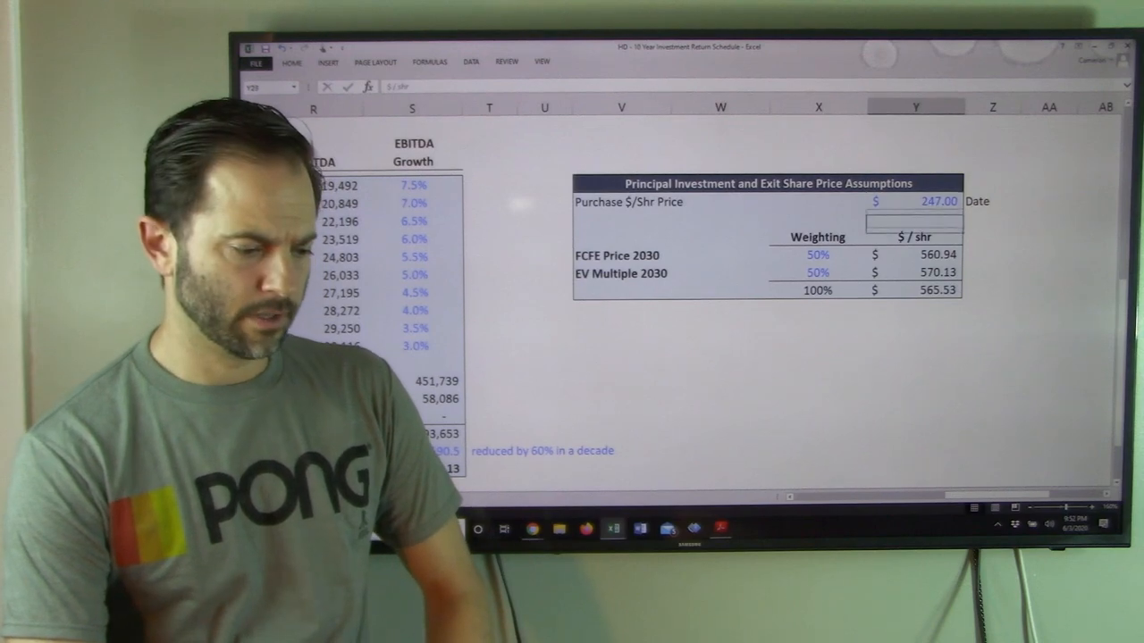
# - Select the cell below the purchase price in the exit share price assumptions table
pyautogui.click(914, 290)
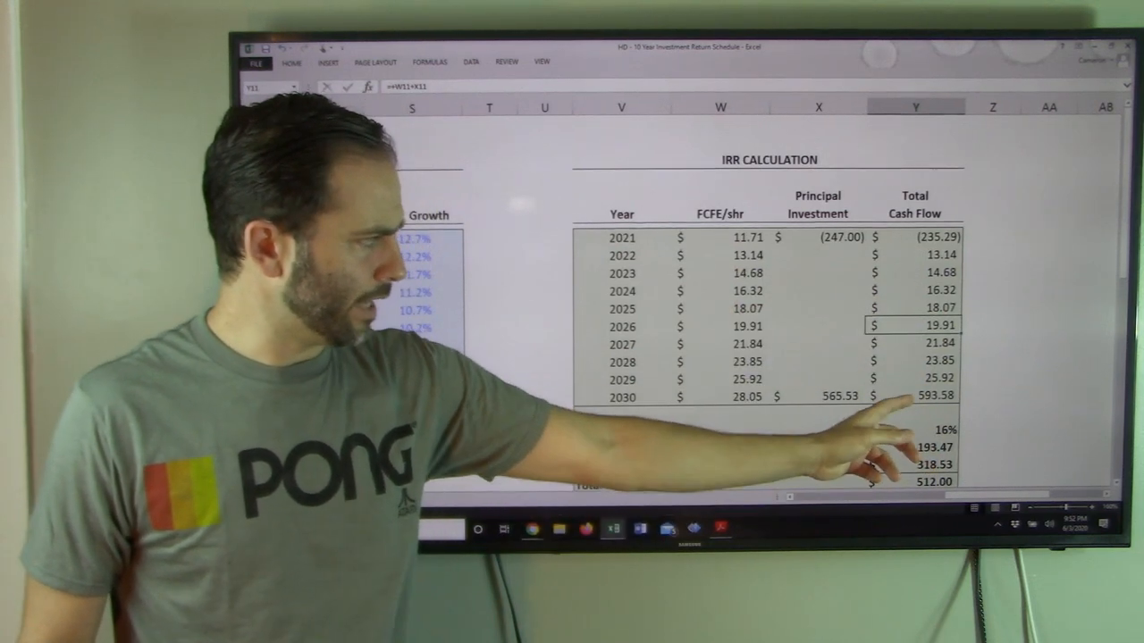
# - Review the 2026 total cash flow, IRR and stock gain formulas
pyautogui.click(801, 377)
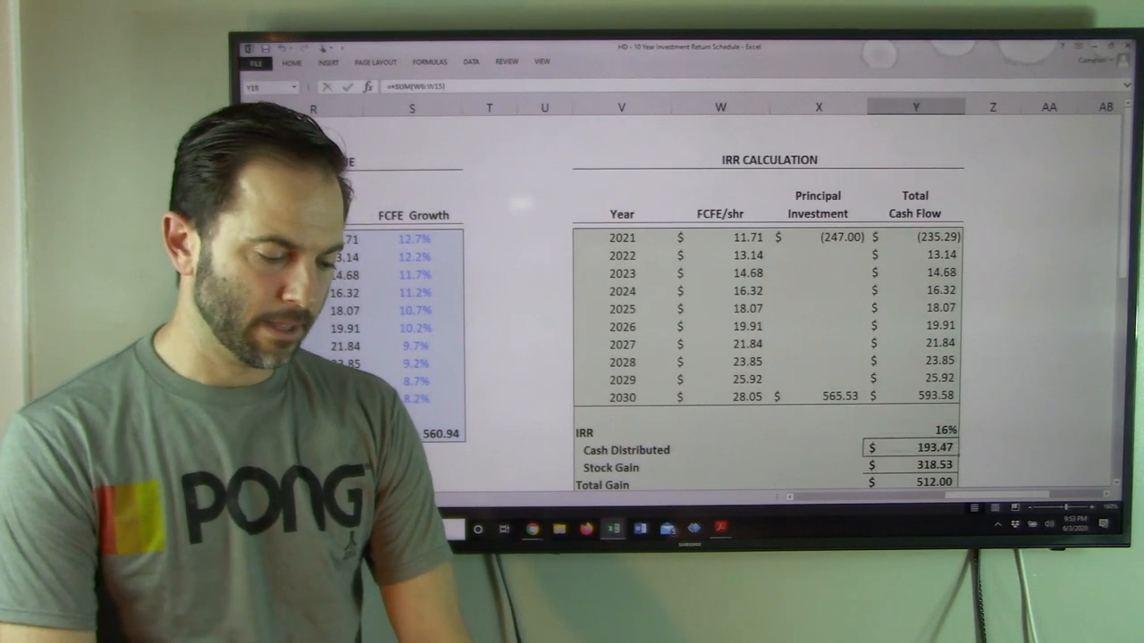
pyautogui.scroll(-3)
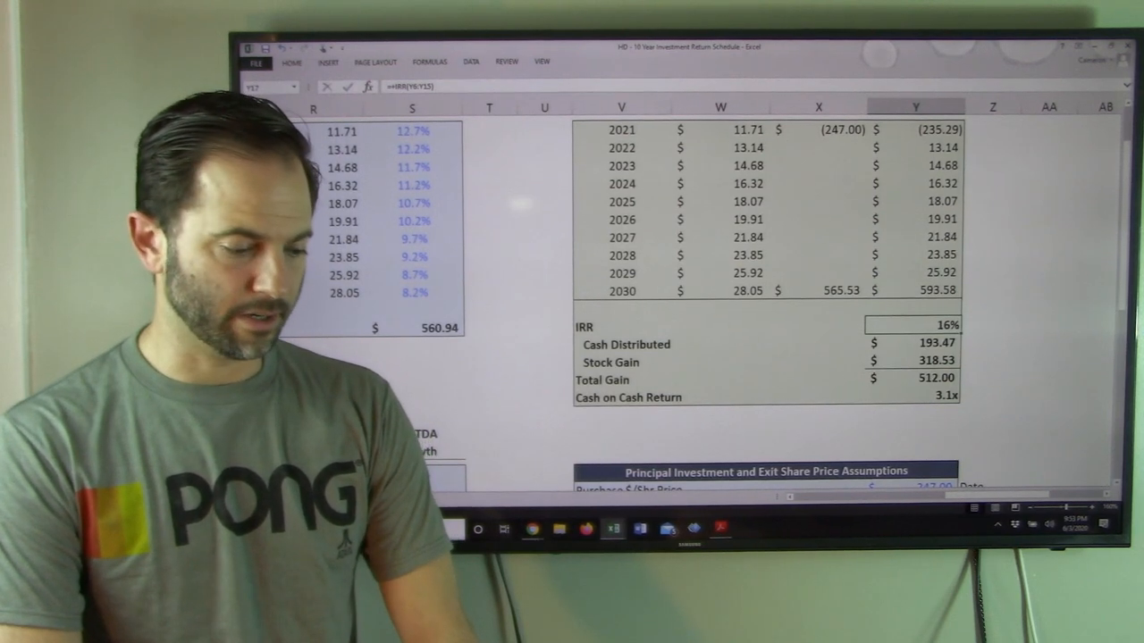
pyautogui.click(911, 362)
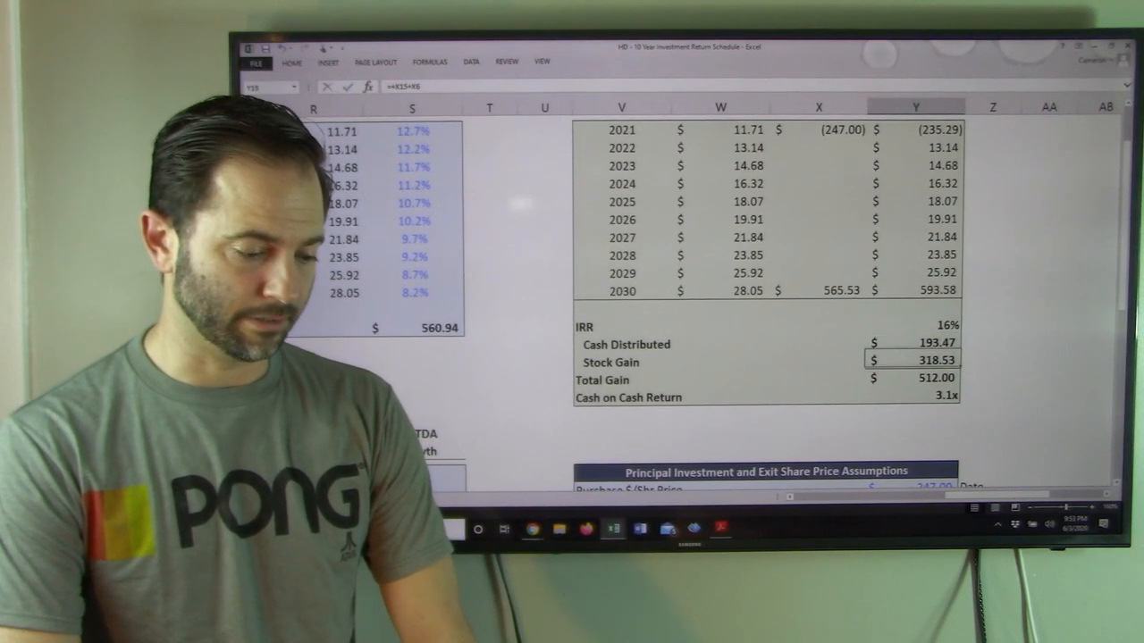
pyautogui.click(985, 398)
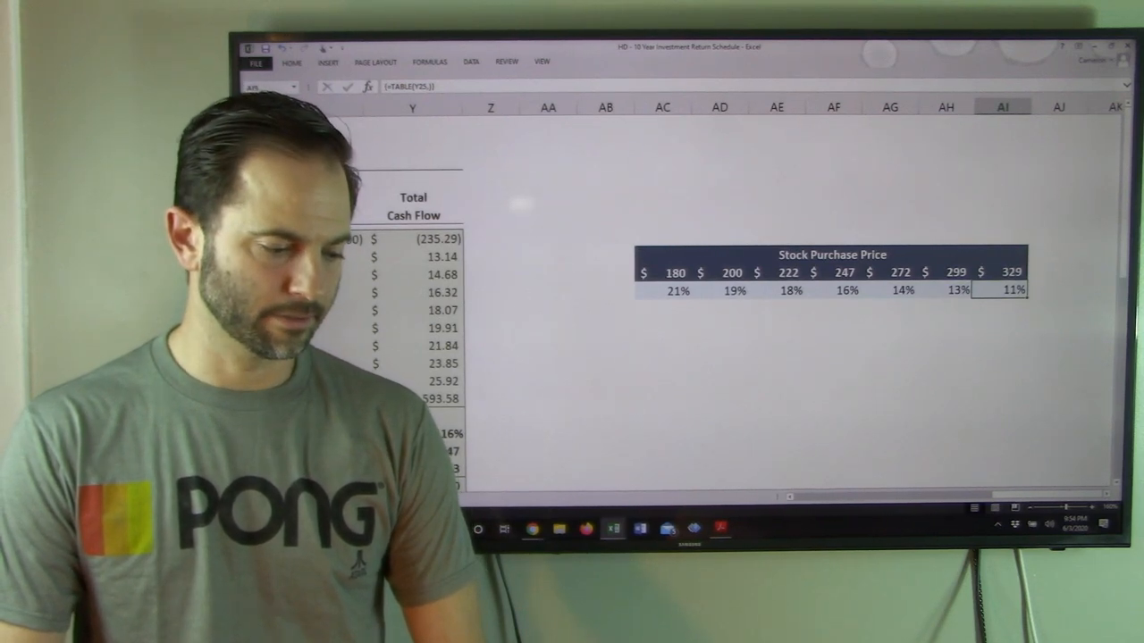
# - Select the 16% IRR result at the $247 purchase price
pyautogui.click(831, 290)
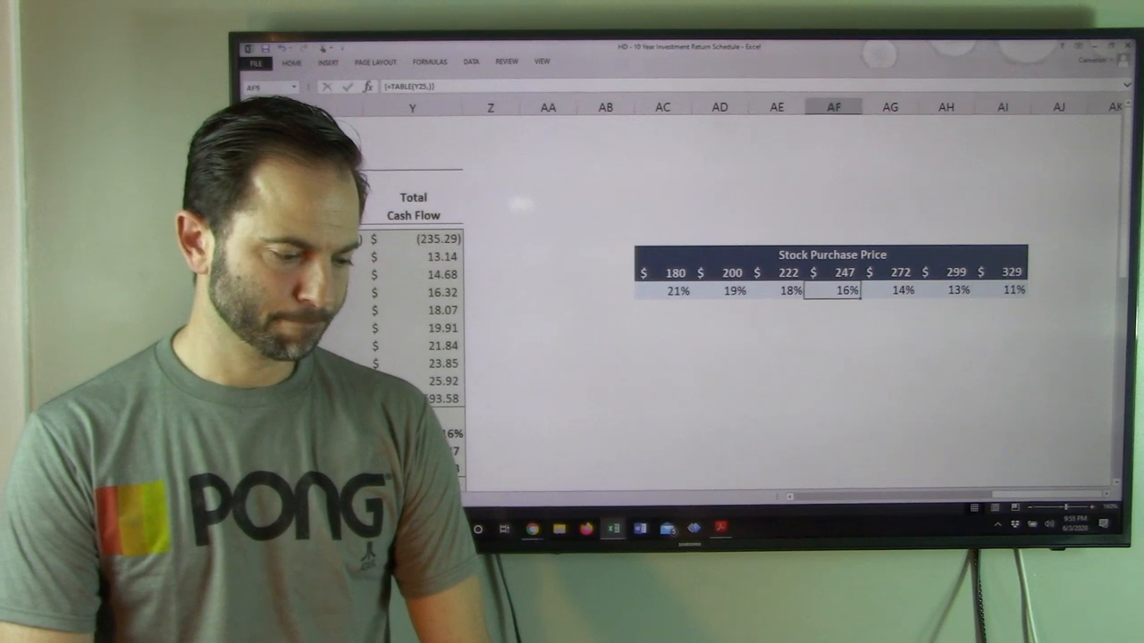